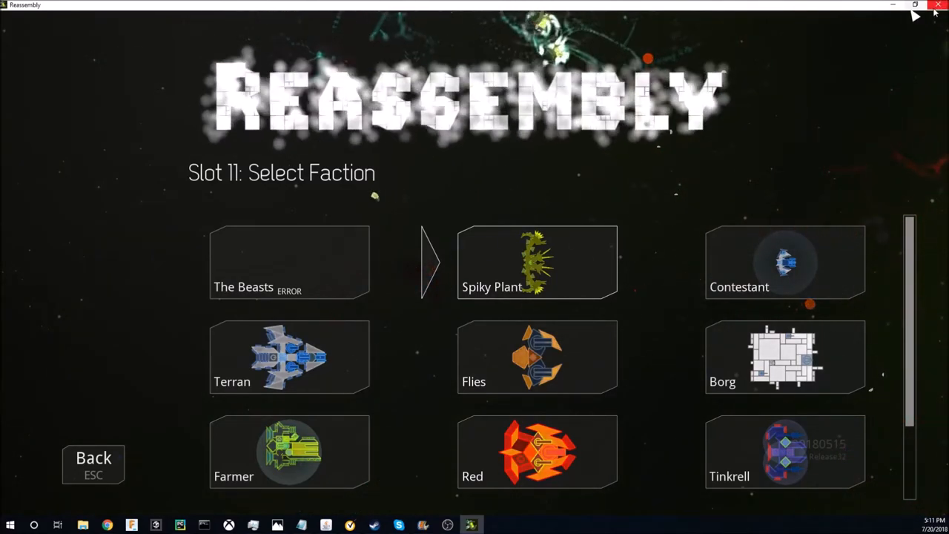
mouse_move(581, 214)
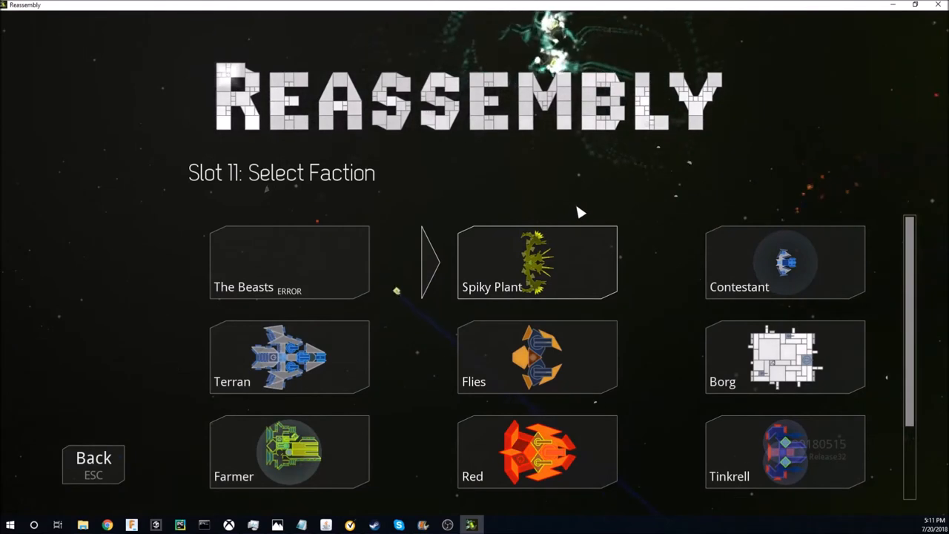
mouse_move(482, 272)
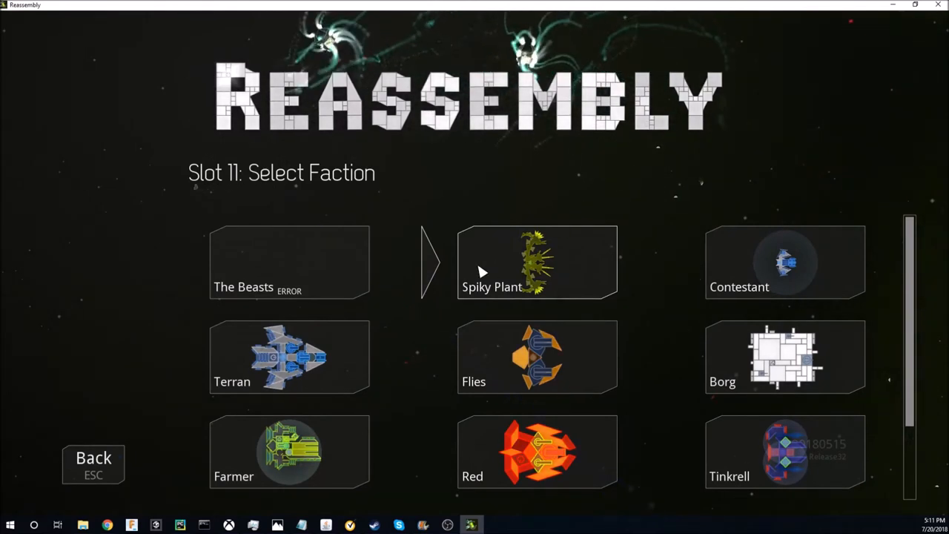
mouse_move(384, 253)
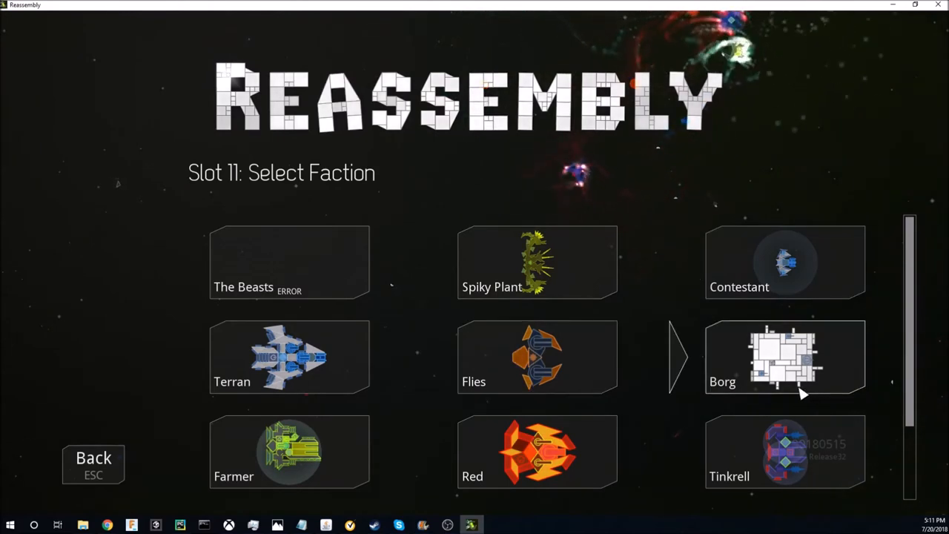
mouse_move(670, 398)
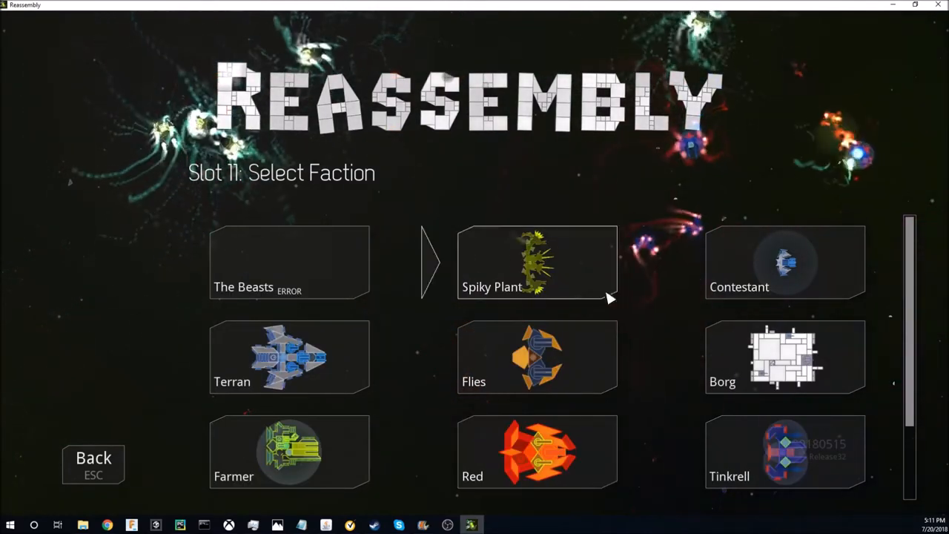
mouse_move(599, 271)
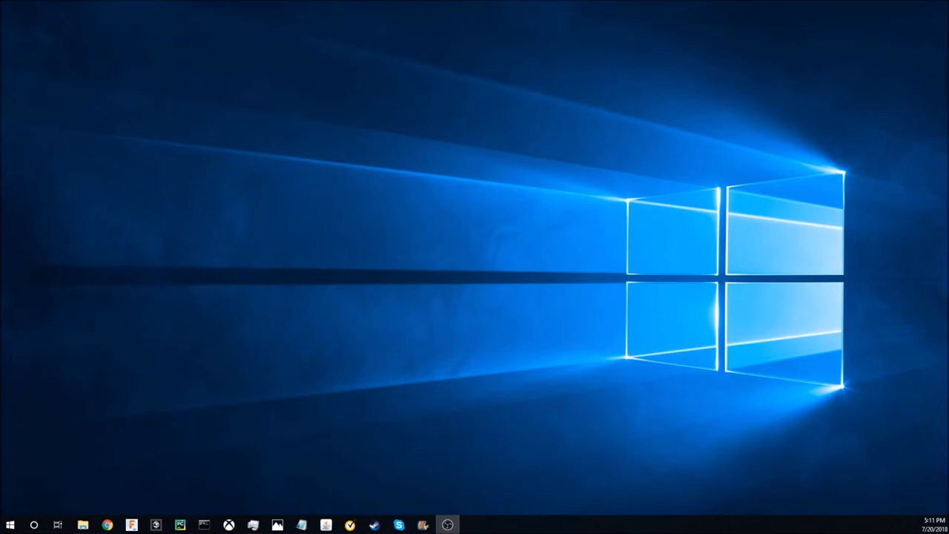
Open factions.lua from the Reassembly data folder in Notepad.
click(77, 522)
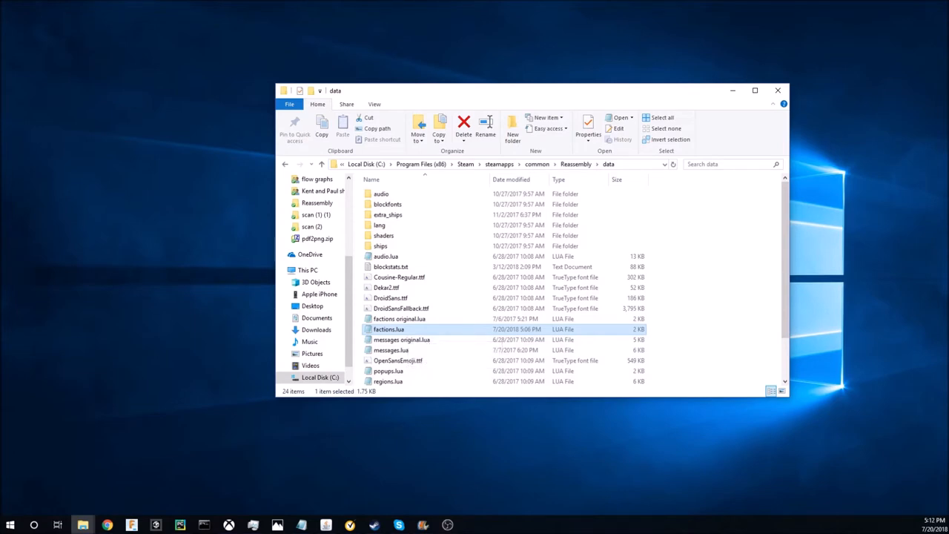
double_click(389, 329)
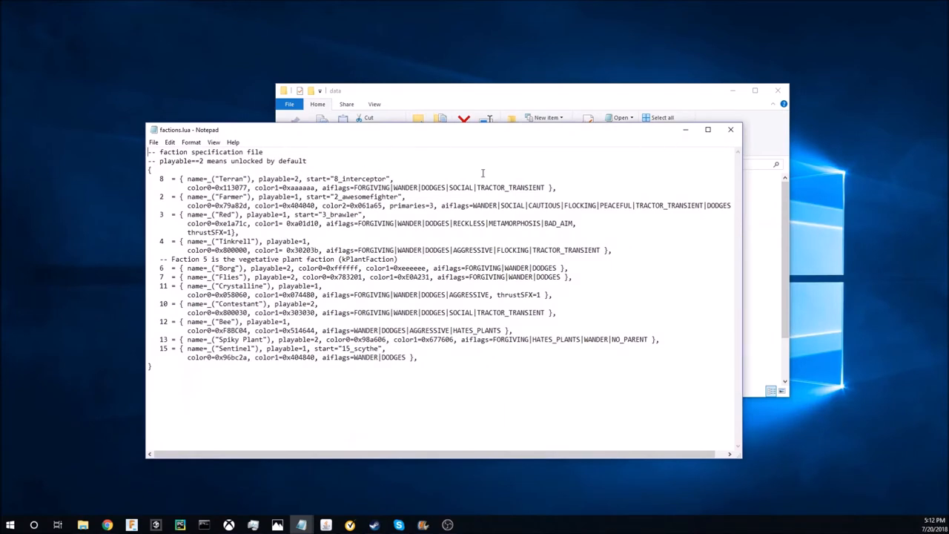
mouse_move(662, 394)
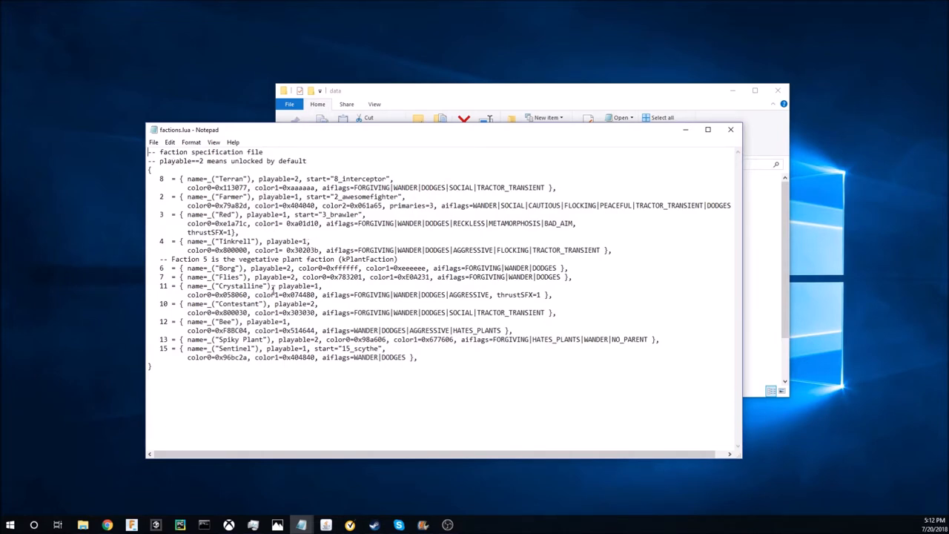
Change the Terran faction's playable value to 2, then close factions.lua.
double_click(294, 303)
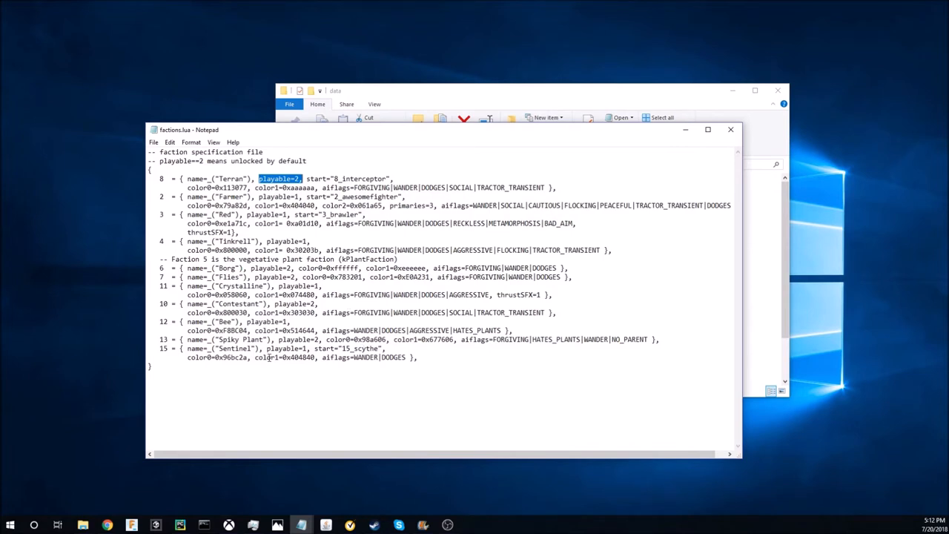
mouse_move(239, 214)
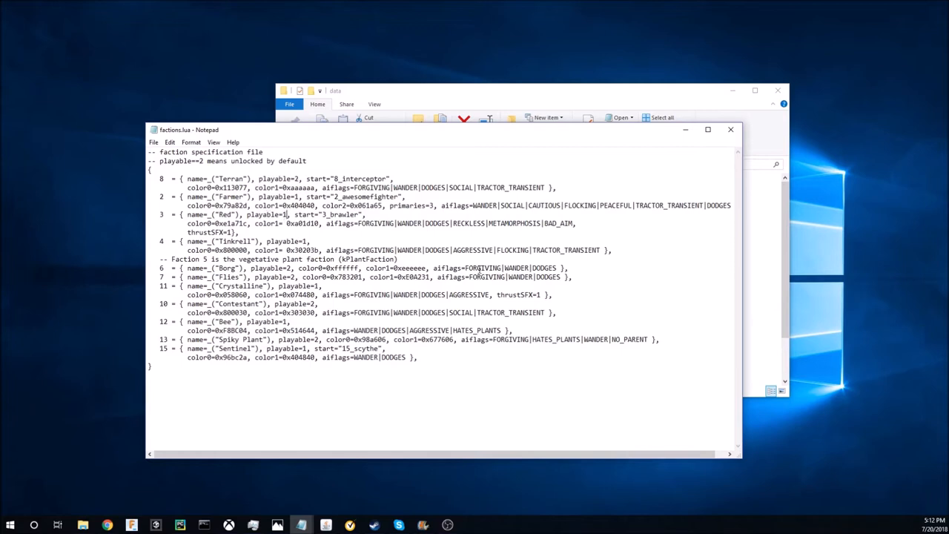
text(2)
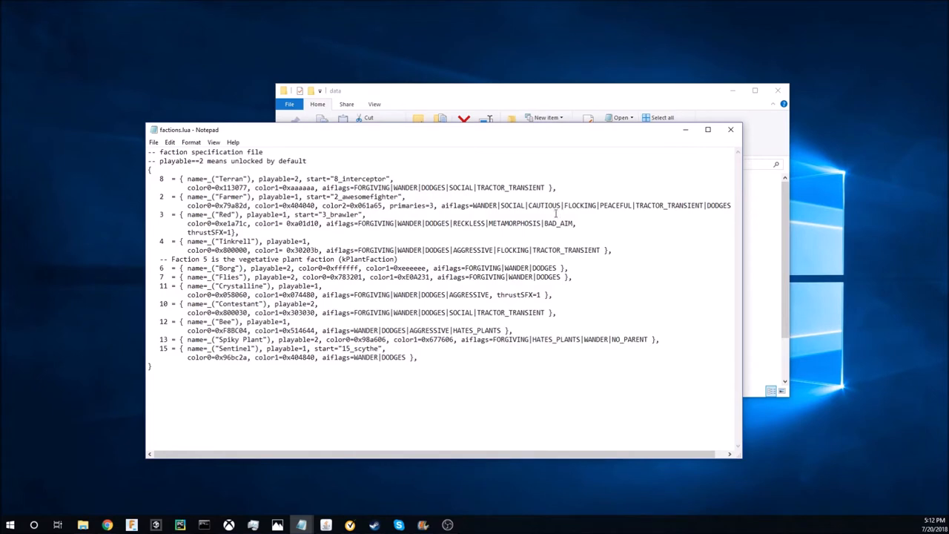
mouse_move(729, 129)
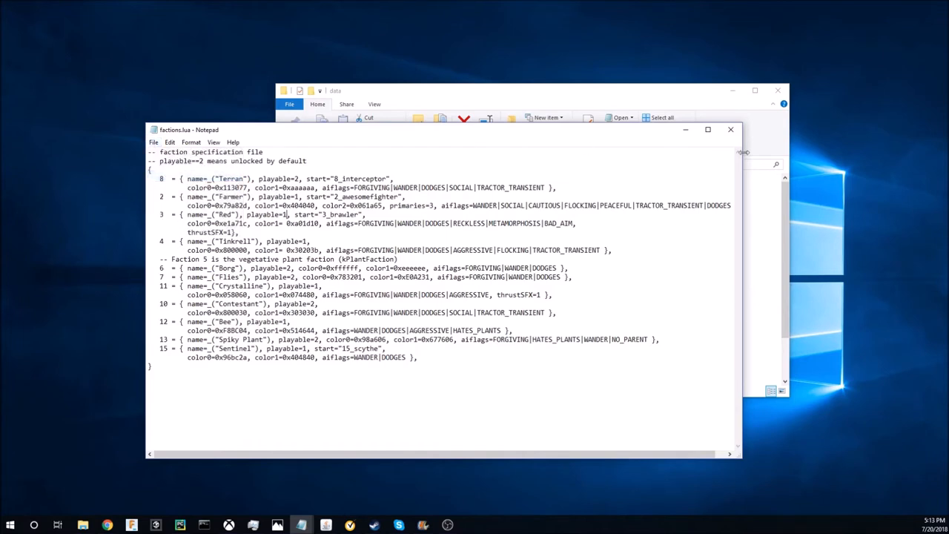
mouse_move(729, 129)
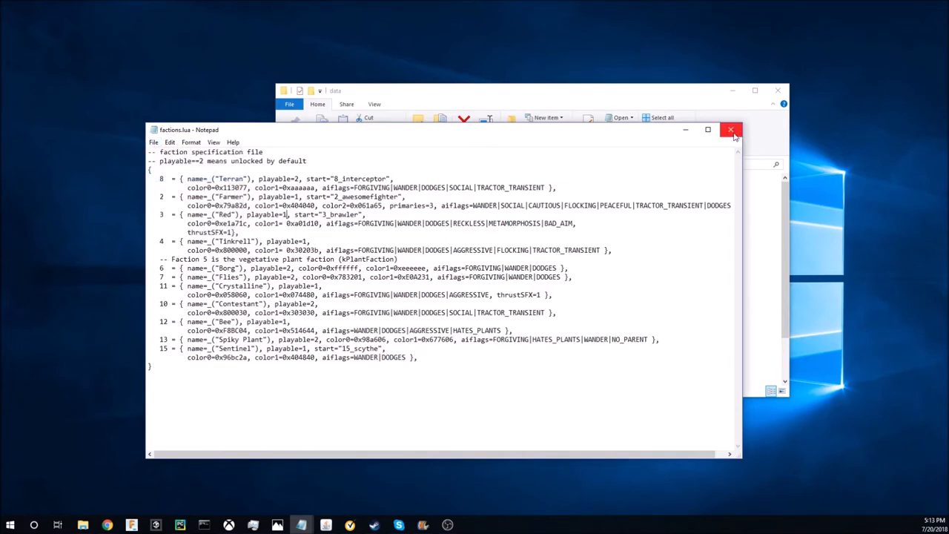
mouse_move(731, 130)
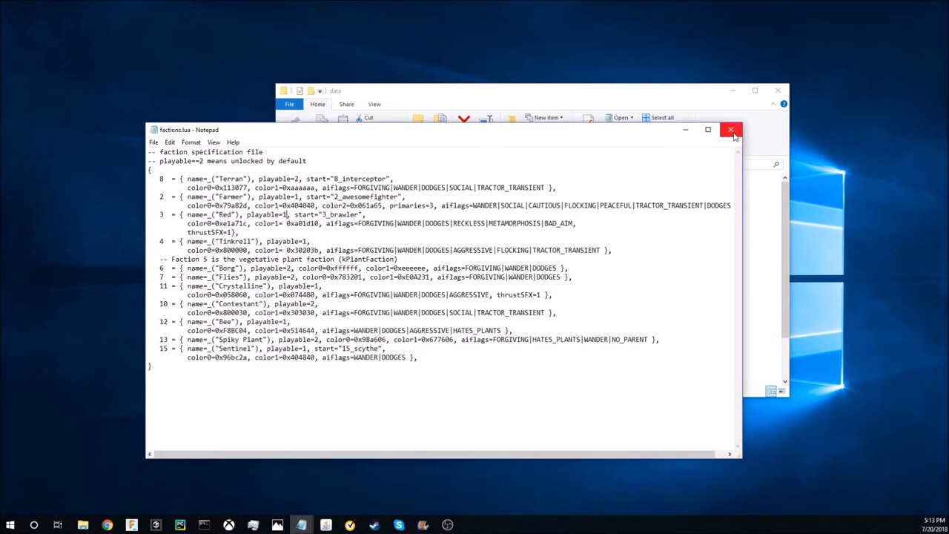
click(733, 130)
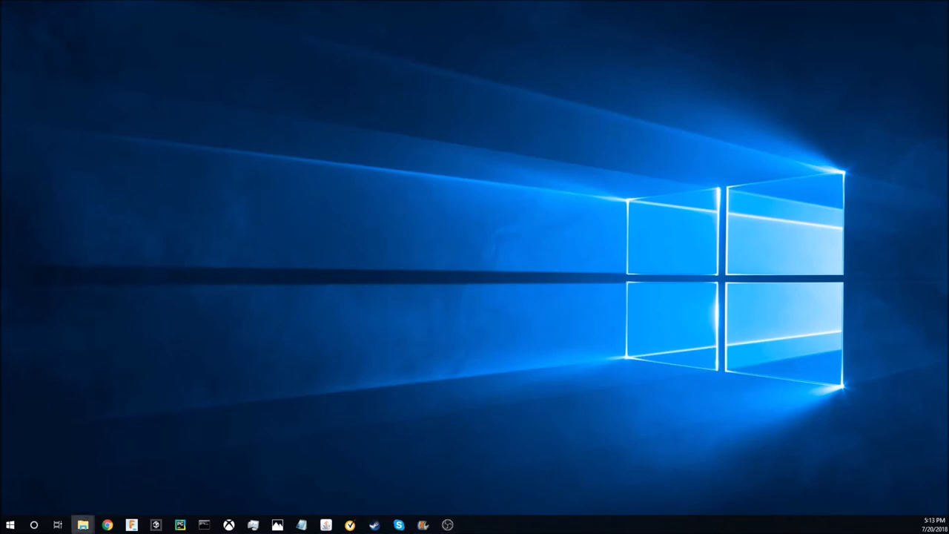
Open cvars.txt from the Saved Games Reassembly data folder in Notepad.
click(82, 525)
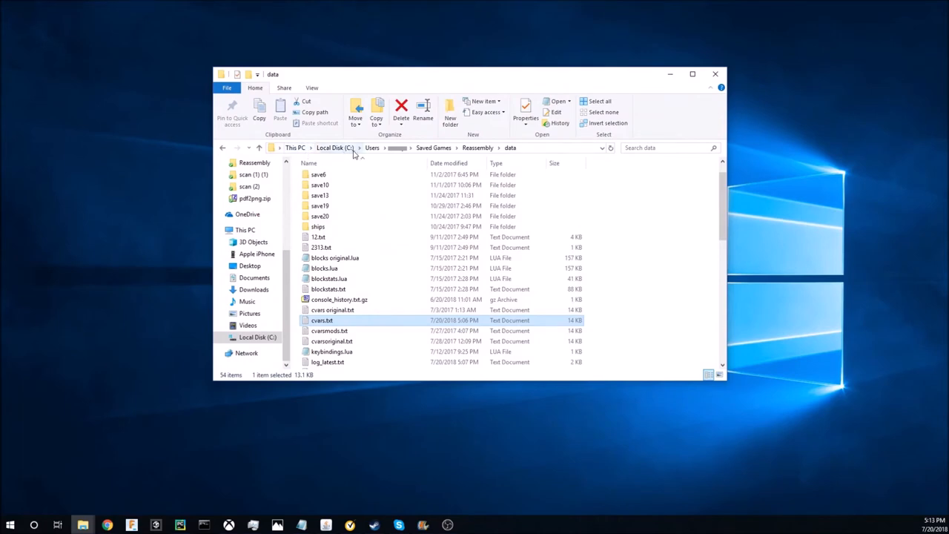
mouse_move(401, 155)
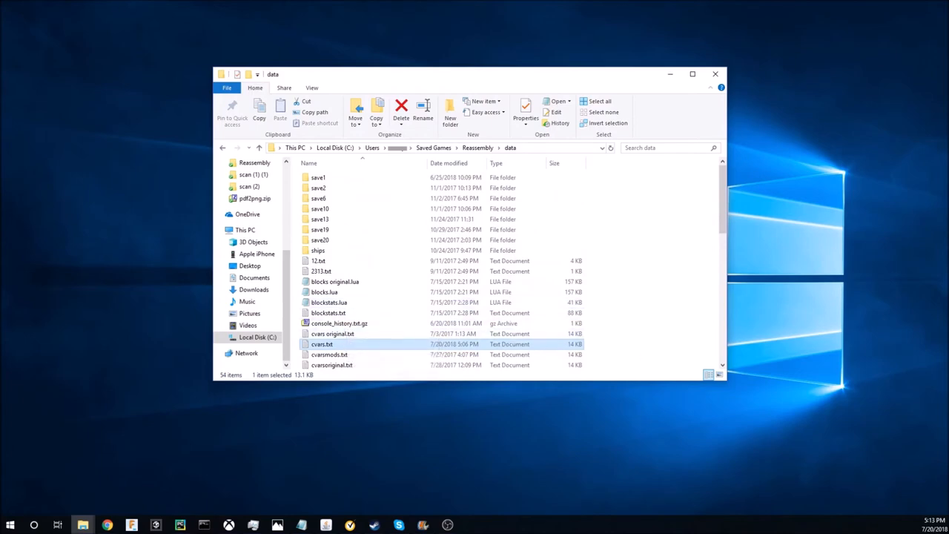
double_click(322, 344)
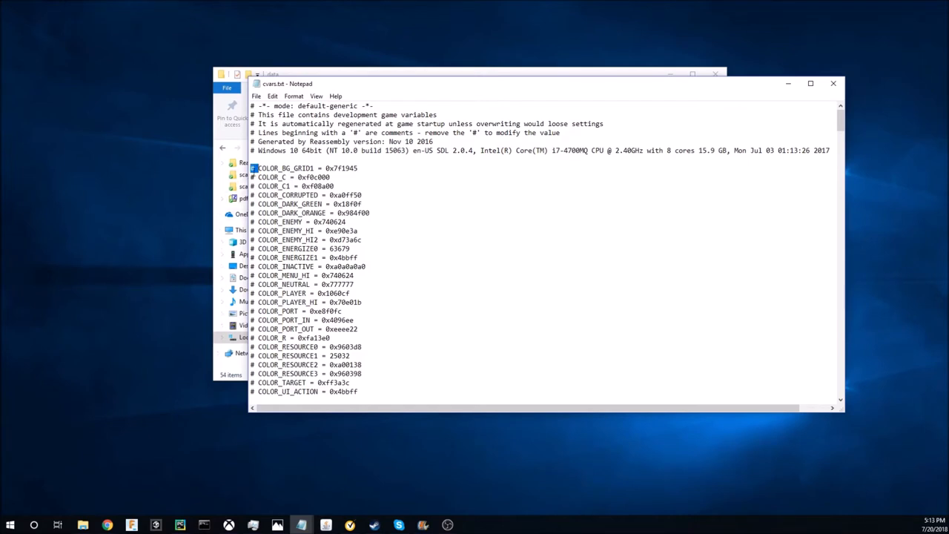
scroll(down, 3)
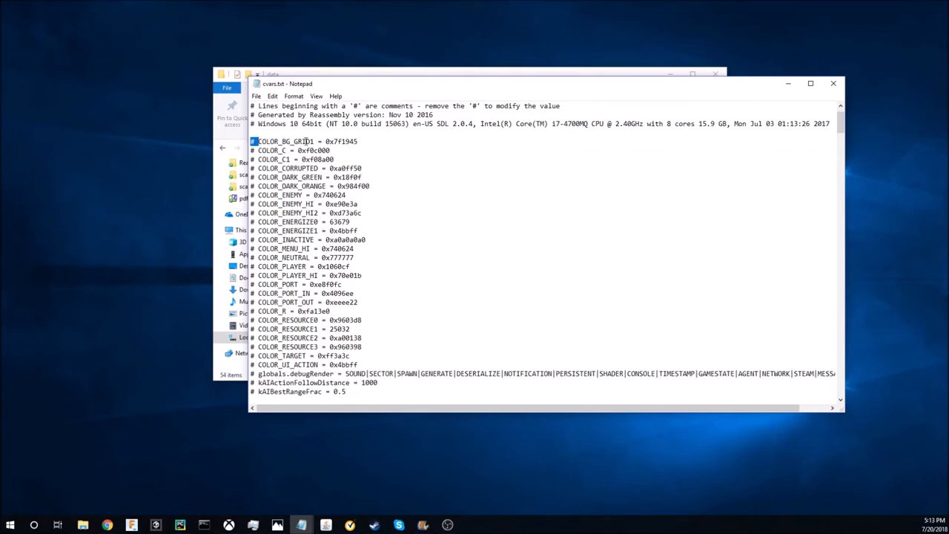
click(358, 140)
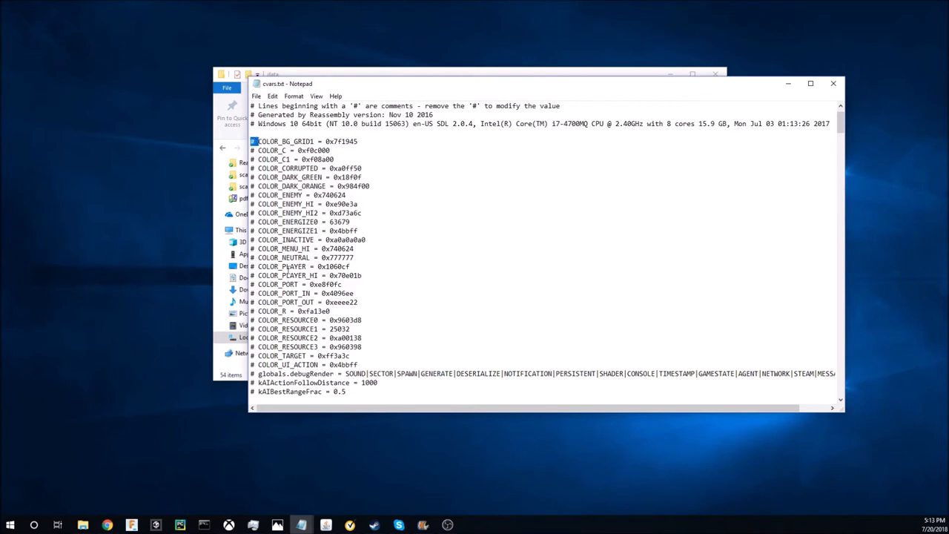
scroll(down, 3)
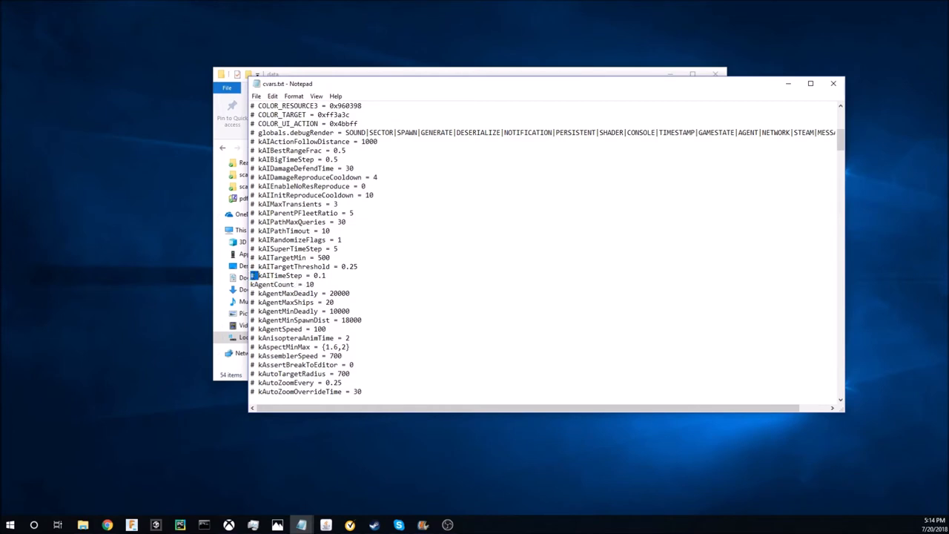
scroll(down, 3)
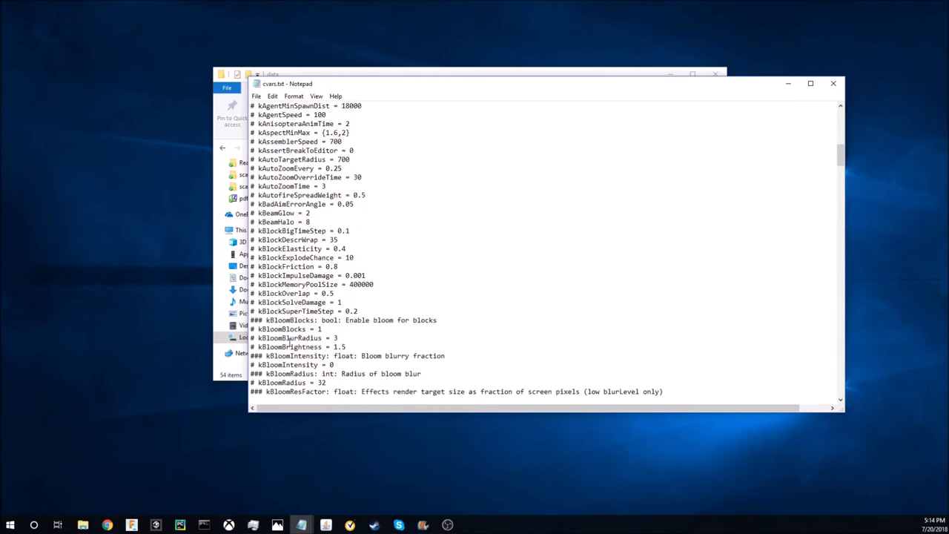
scroll(down, 3)
text(kConstructorBlockLimit = 10000000)
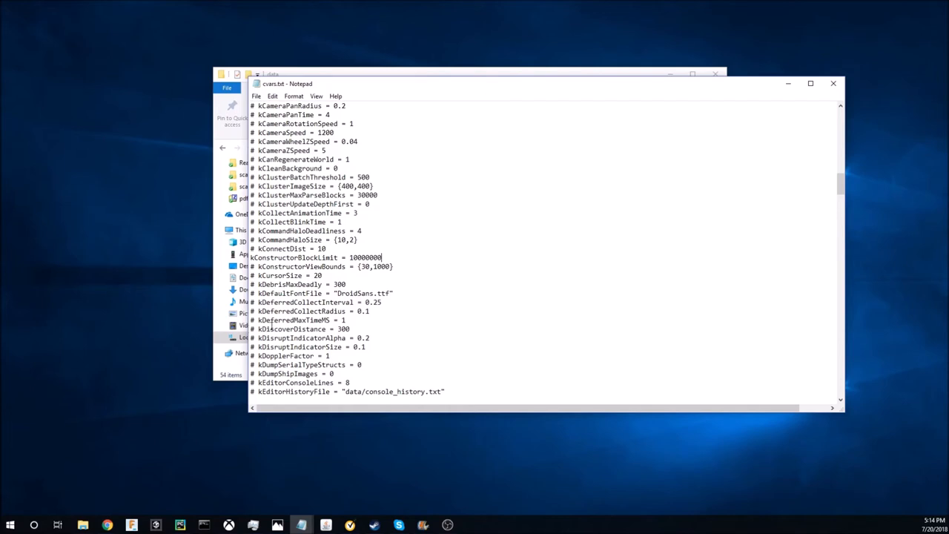
Scroll down cvars.txt to the kPointMax line to uncomment it at 1000000.
scroll(down, 3)
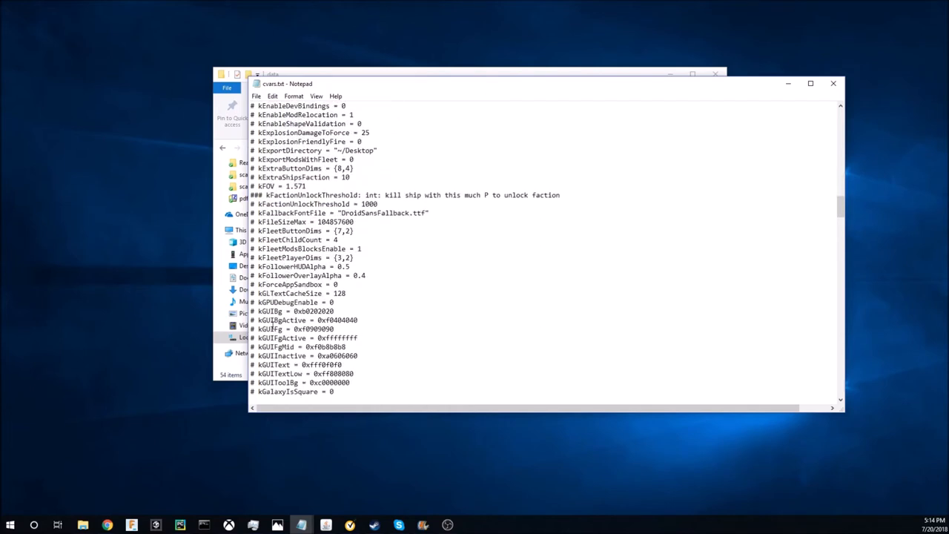
scroll(down, 3)
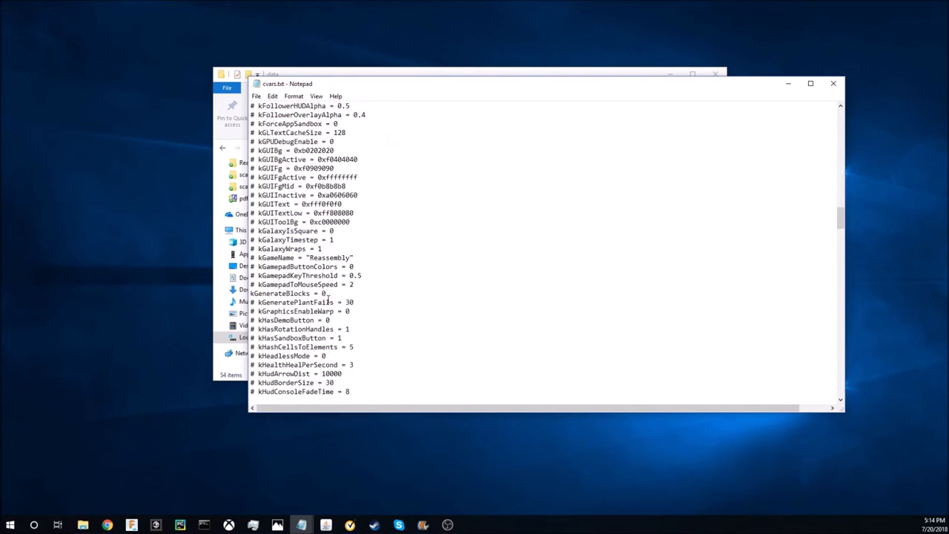
scroll(down, 3)
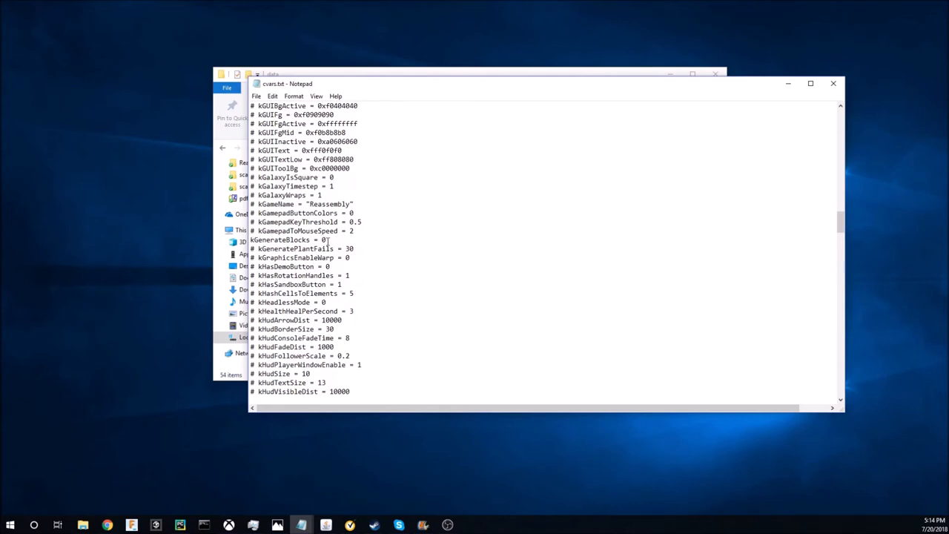
scroll(down, 3)
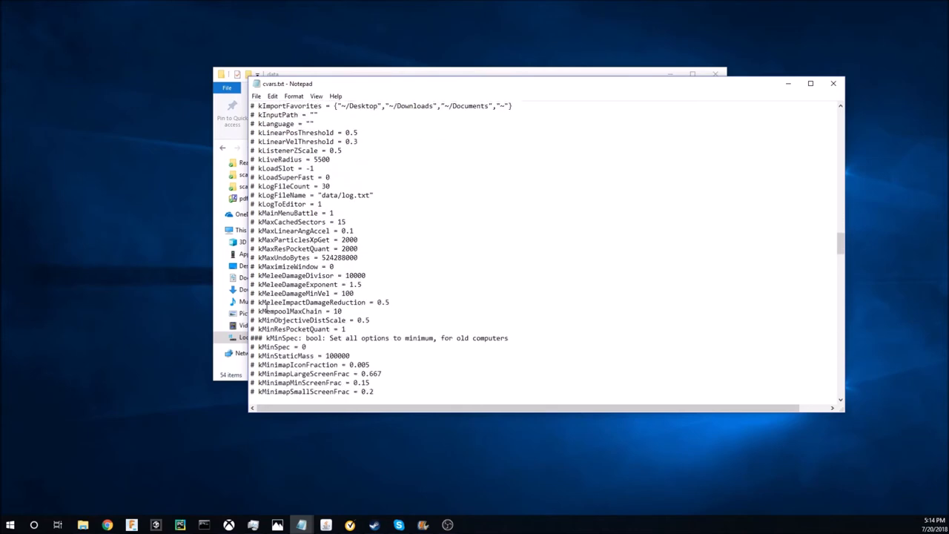
scroll(down, 3)
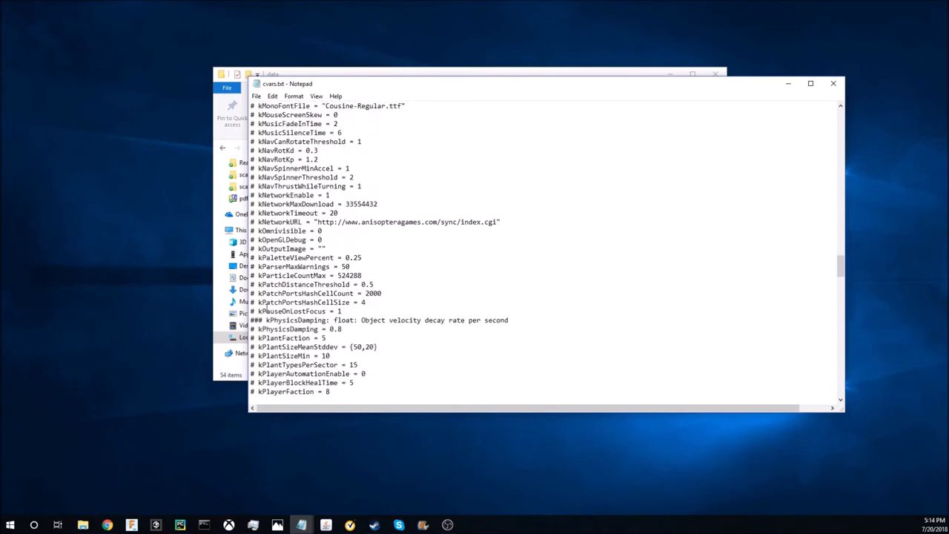
scroll(down, 3)
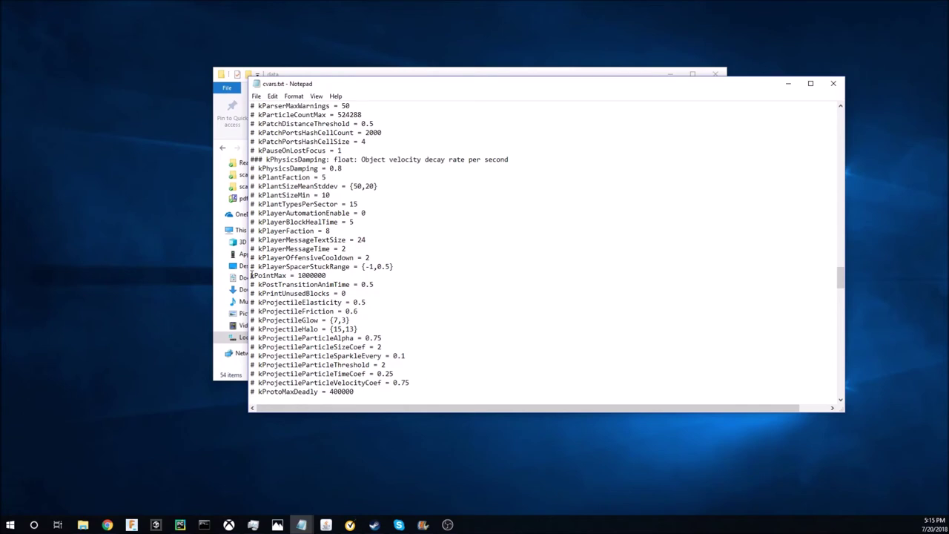
Scroll to the kTournament lines to uncomment MaxAuthor 100 and MaxRadius 1000000.
scroll(down, 3)
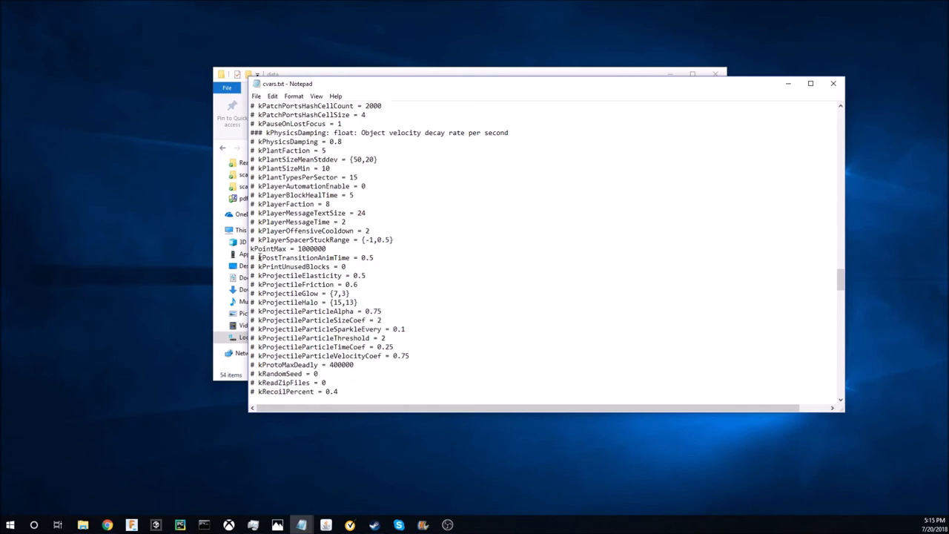
scroll(down, 3)
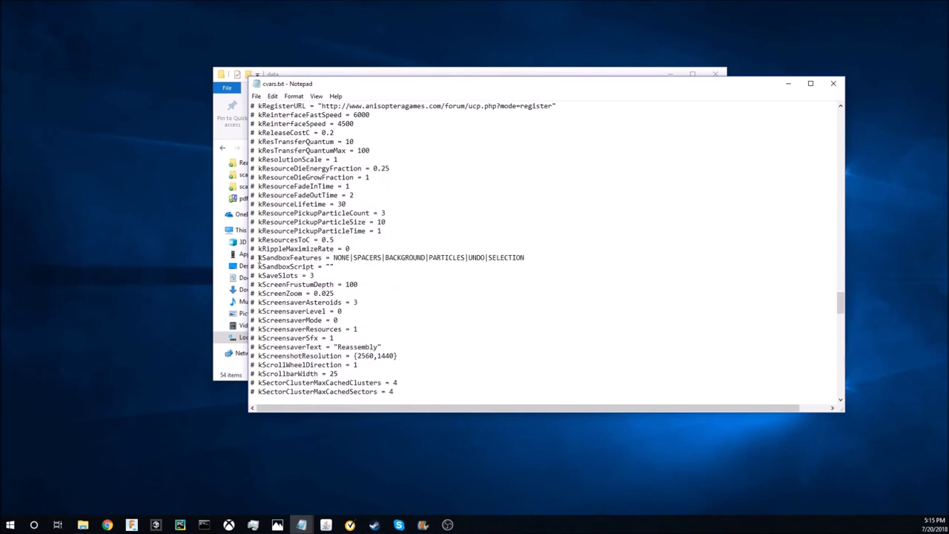
scroll(down, 3)
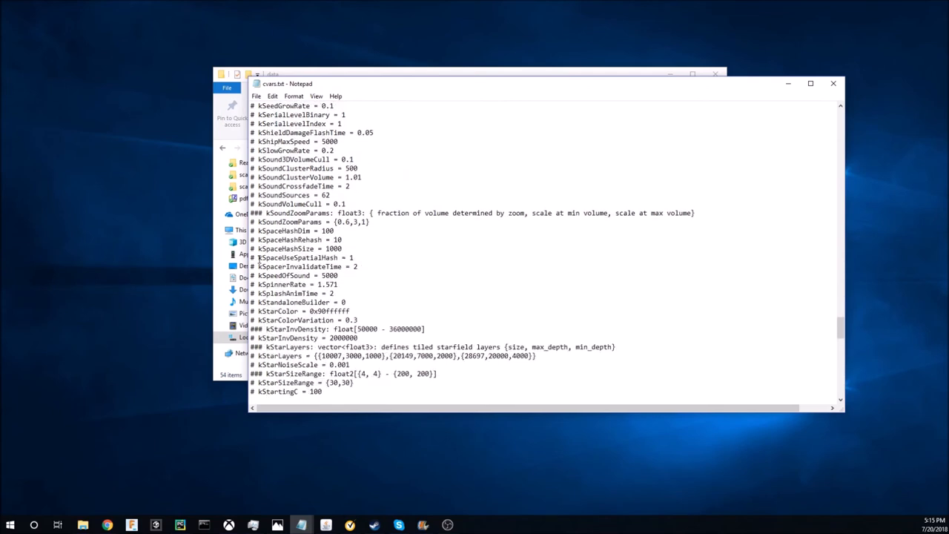
scroll(down, 3)
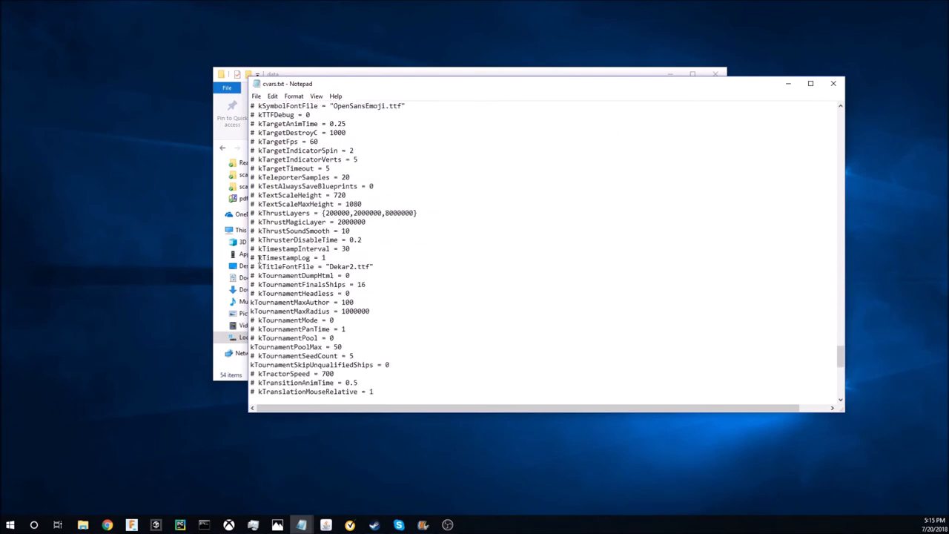
scroll(down, 3)
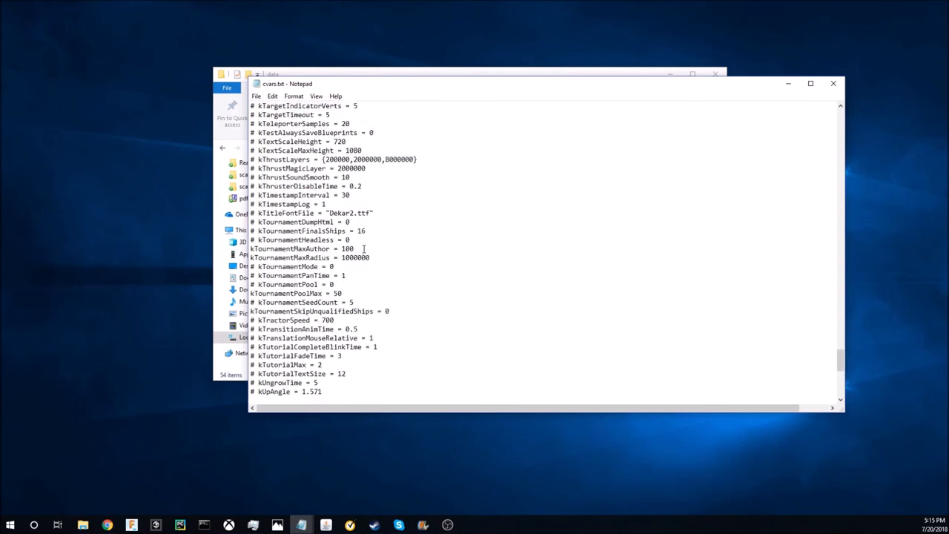
mouse_move(361, 249)
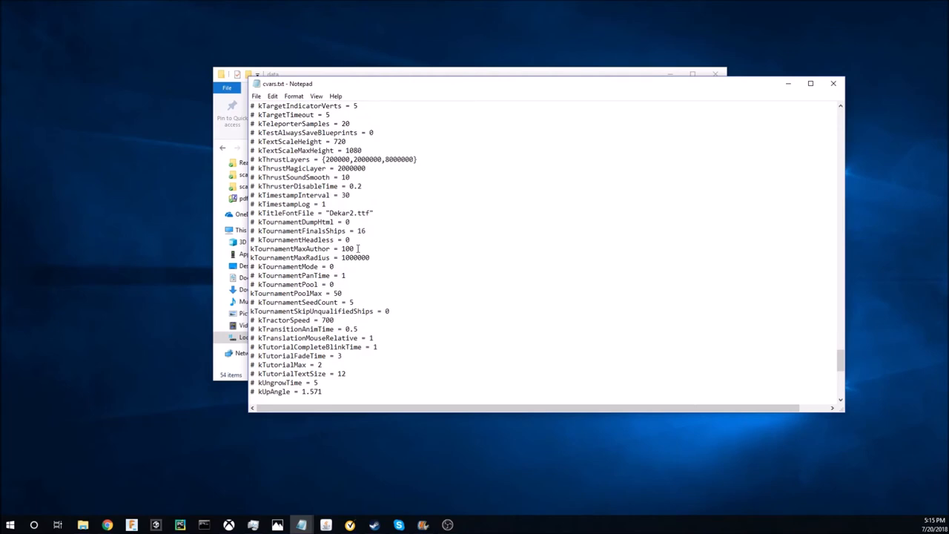
mouse_move(344, 249)
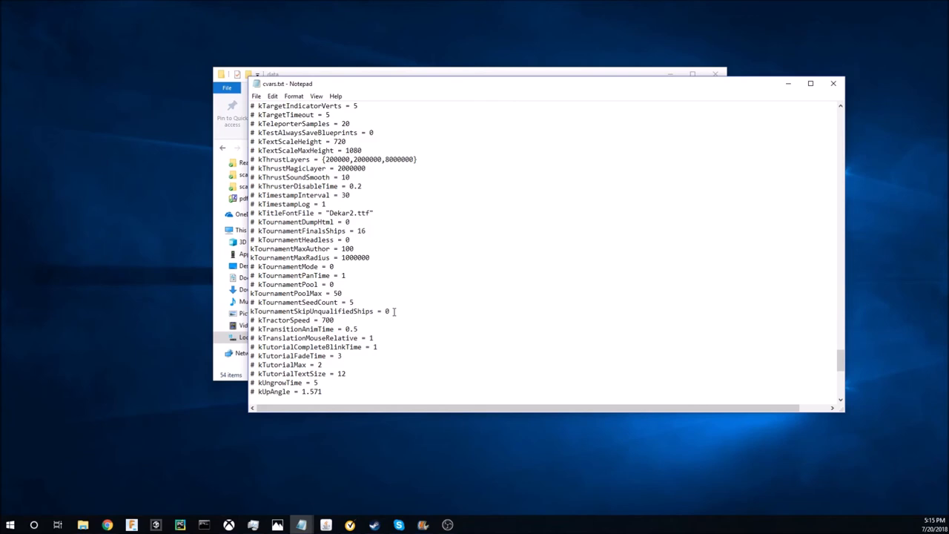
Uncomment the kWormholeCount and kWriteBlocks settings near the end, then close cvars.txt.
scroll(down, 3)
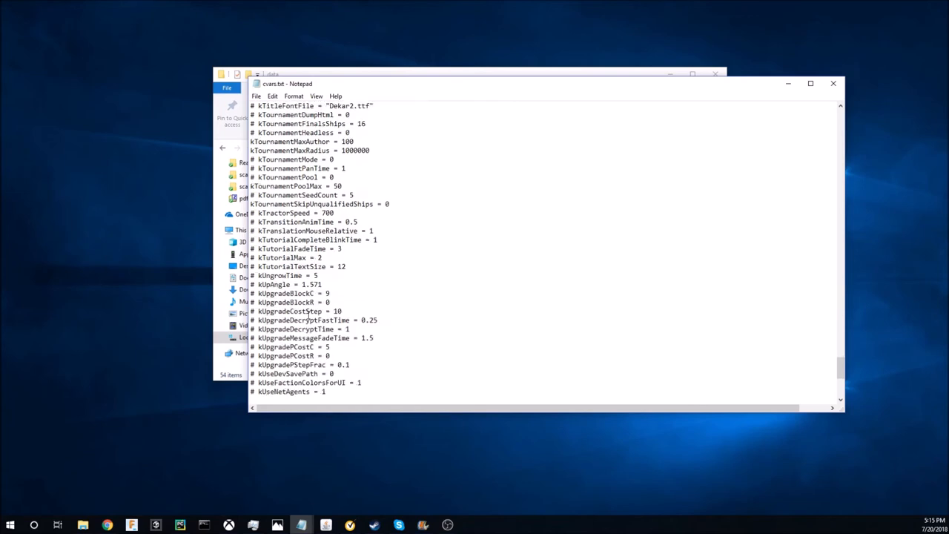
scroll(down, 3)
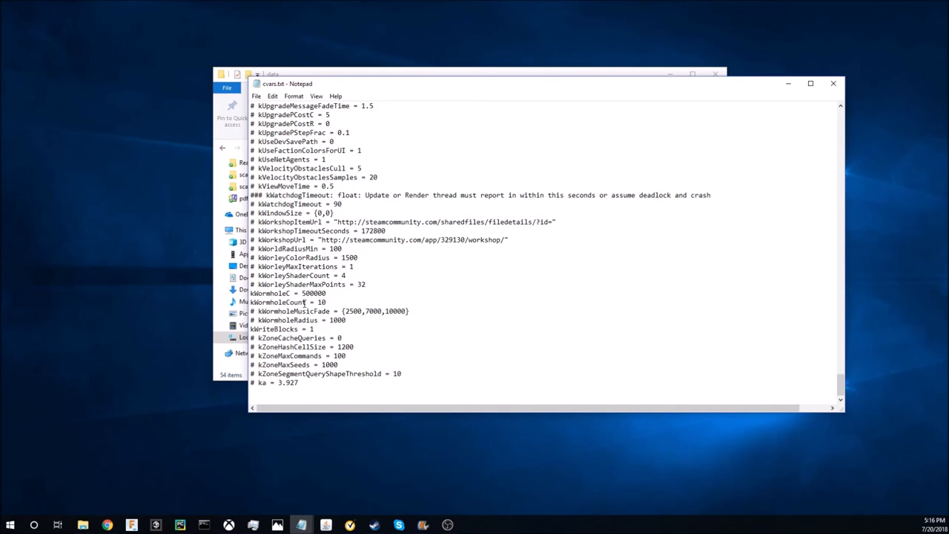
click(316, 329)
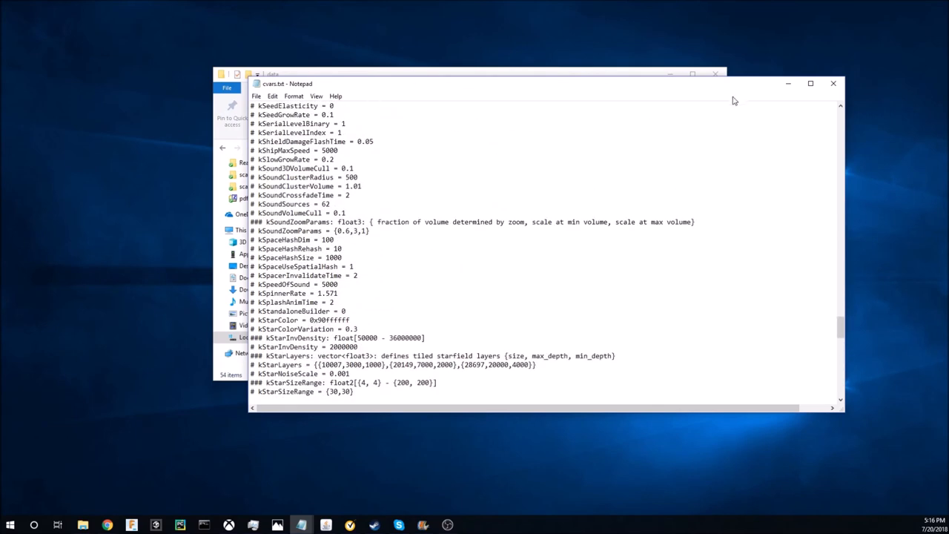
mouse_move(832, 83)
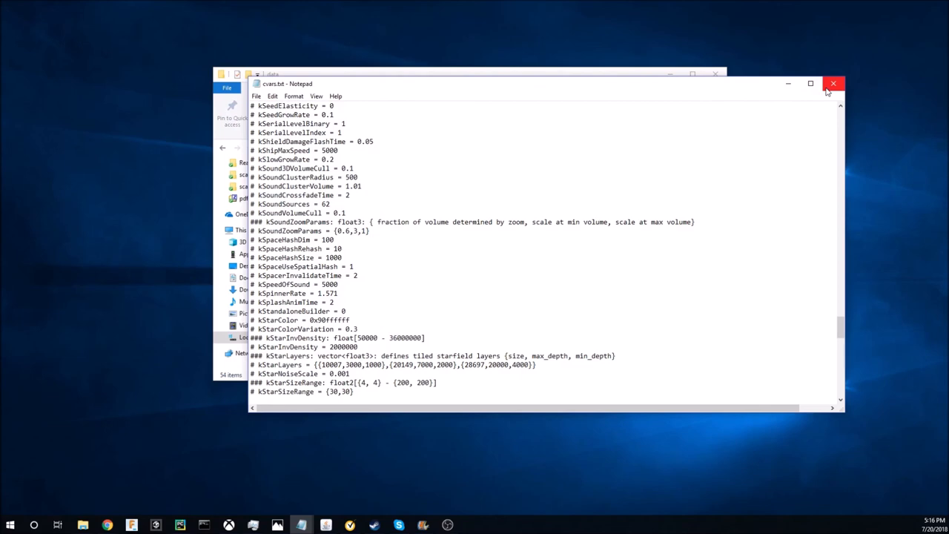
click(834, 83)
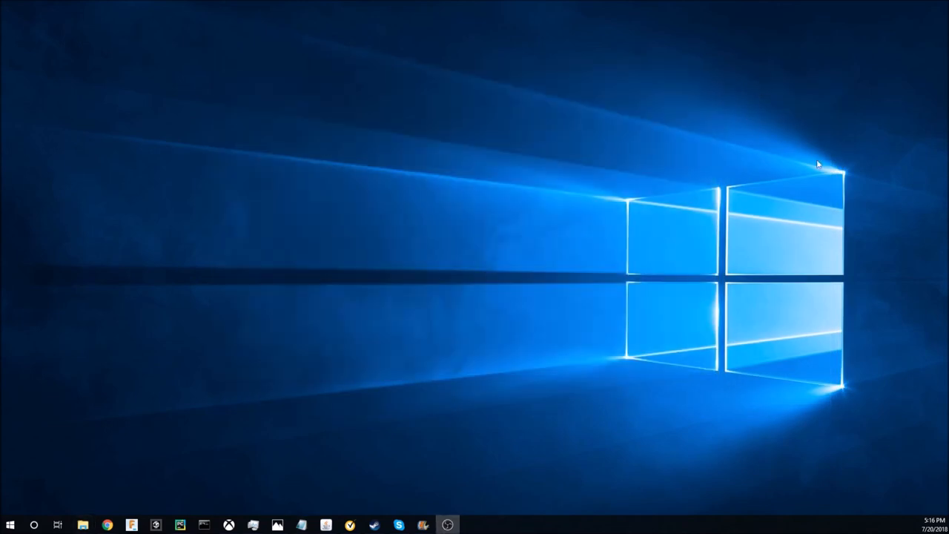
mouse_move(878, 188)
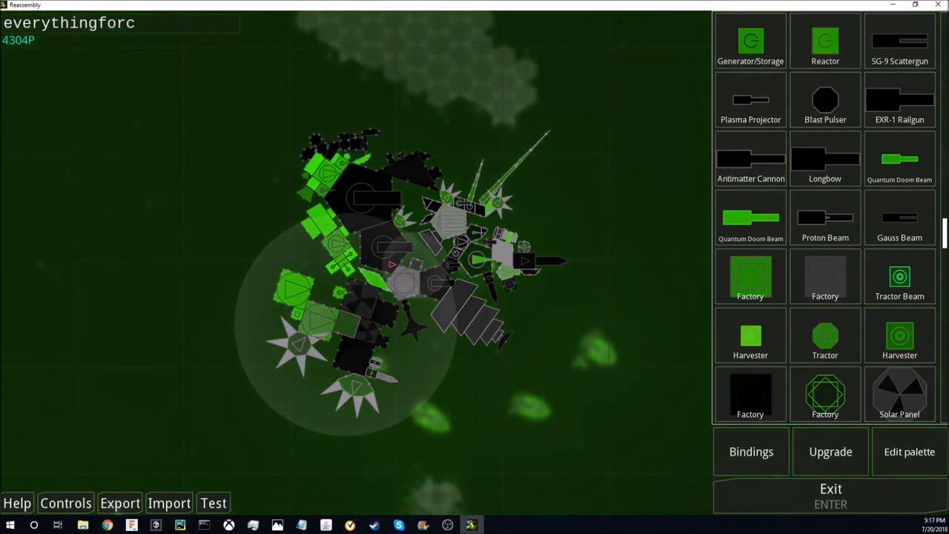
Scroll through the ship editor's block palette of multi-faction parts.
scroll(down, 3)
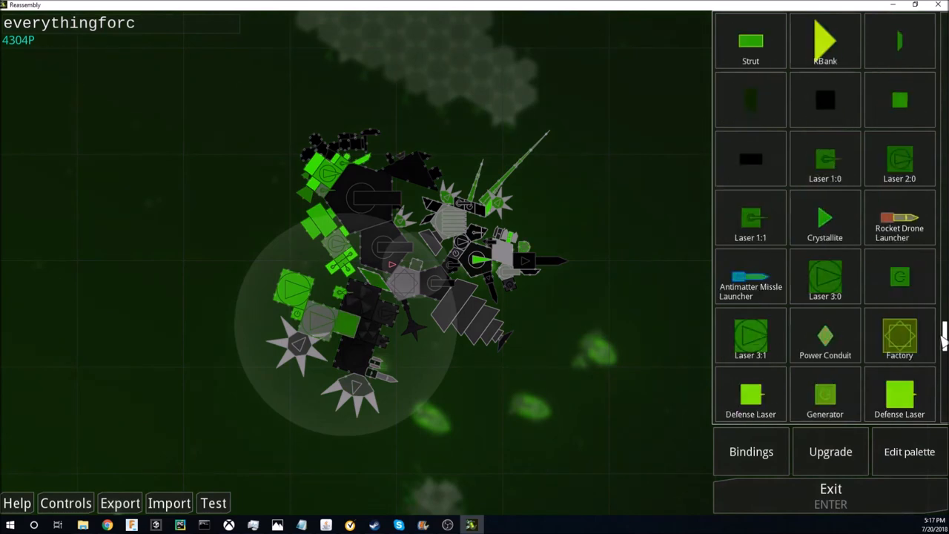
scroll(down, 3)
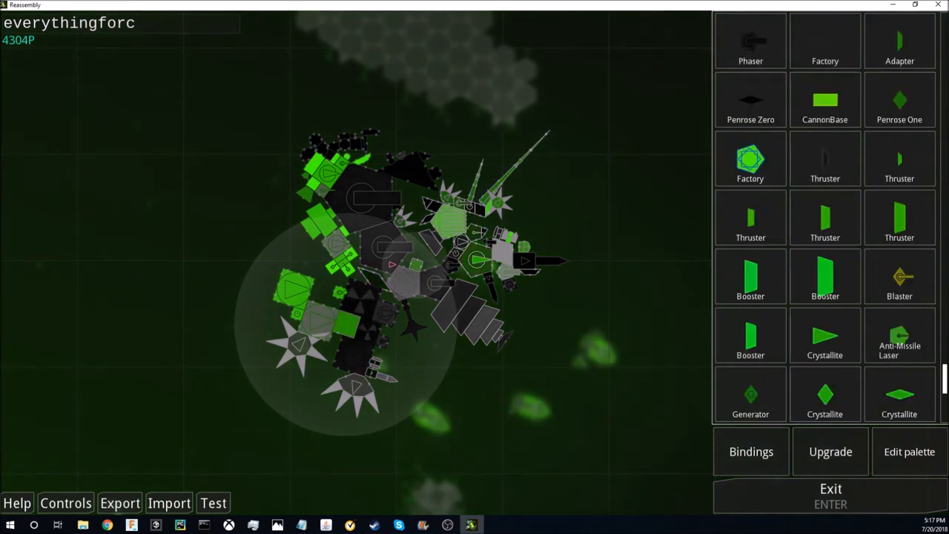